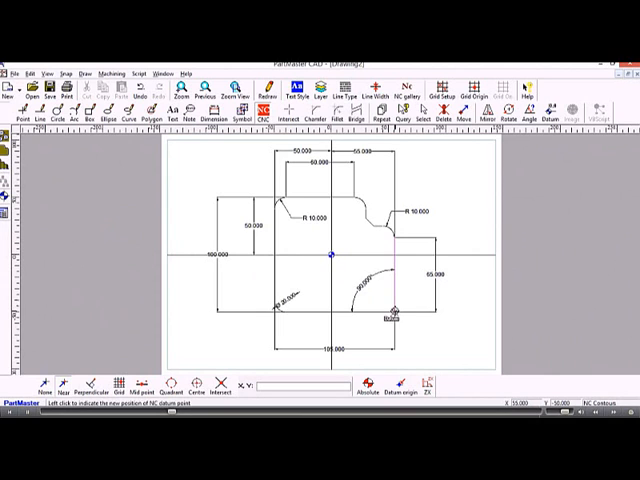
pyautogui.moveTo(390, 312)
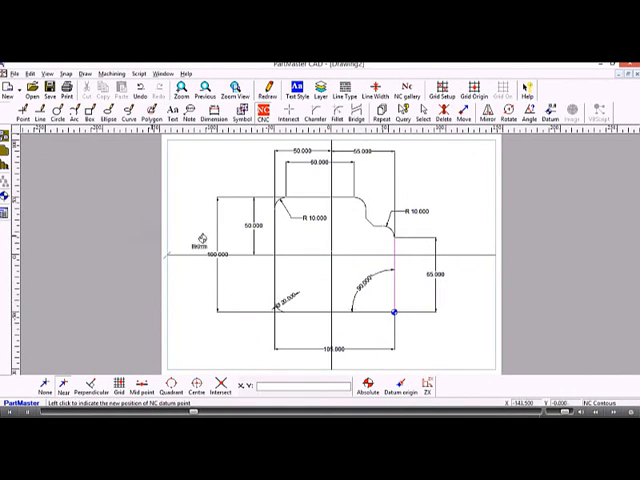
# - Place the NC datum point near the centre of the 2D part outline
pyautogui.click(332, 252)
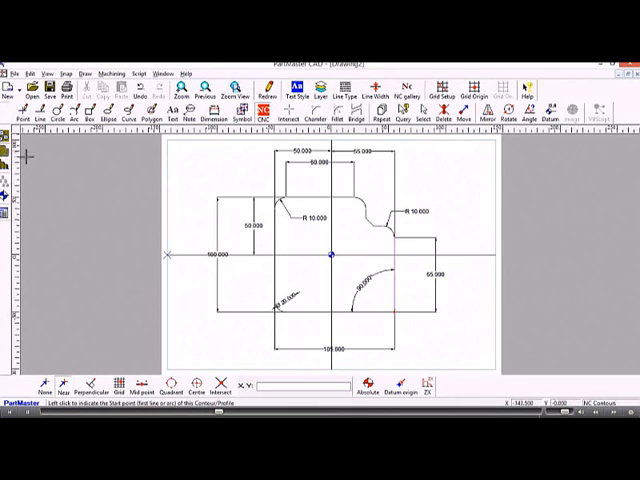
pyautogui.moveTo(104, 212)
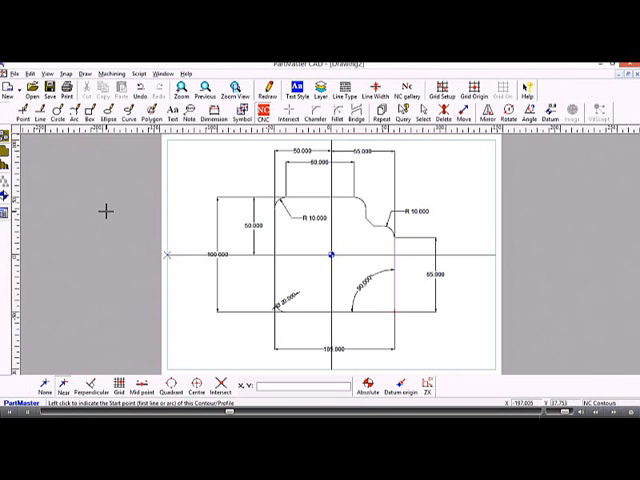
pyautogui.moveTo(274, 302)
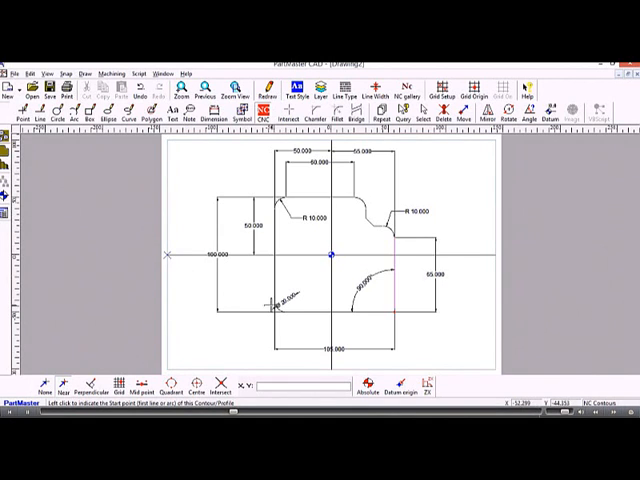
pyautogui.moveTo(316, 296)
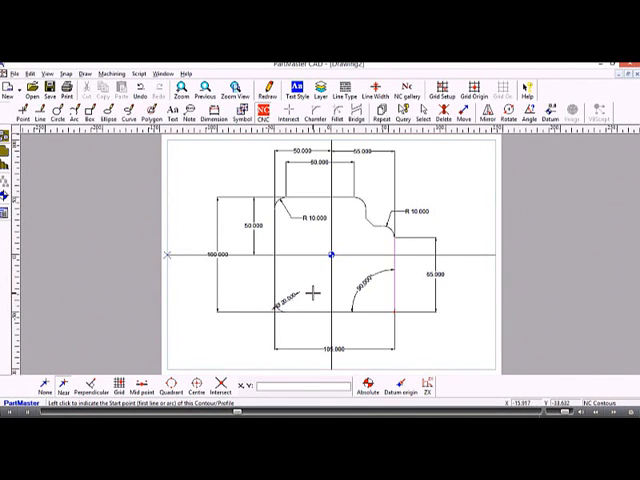
pyautogui.moveTo(340, 298)
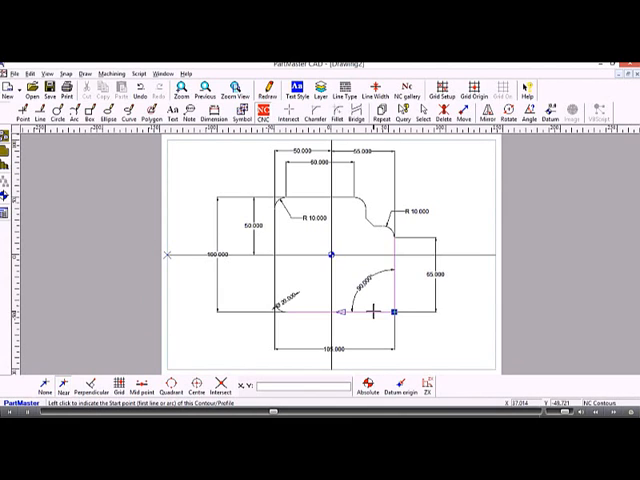
pyautogui.moveTo(376, 310)
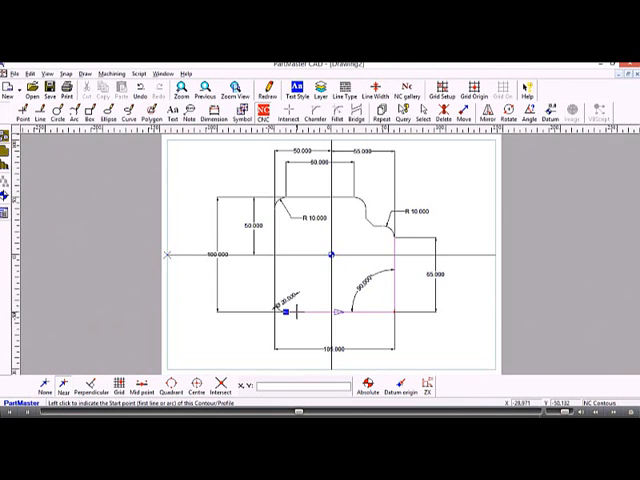
pyautogui.moveTo(376, 316)
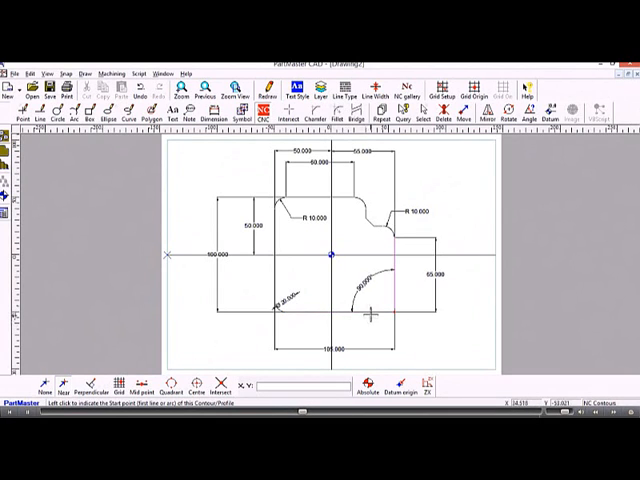
# - Pick the start line of the milling contour on the part outline, bringing up the Contour/Profile settings
pyautogui.click(372, 316)
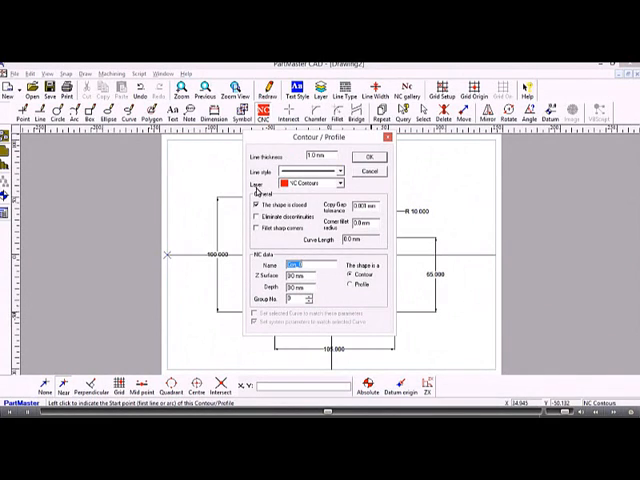
# - Mark the contour as a closed shape in thick red and confirm the Contour/Profile settings
pyautogui.click(256, 208)
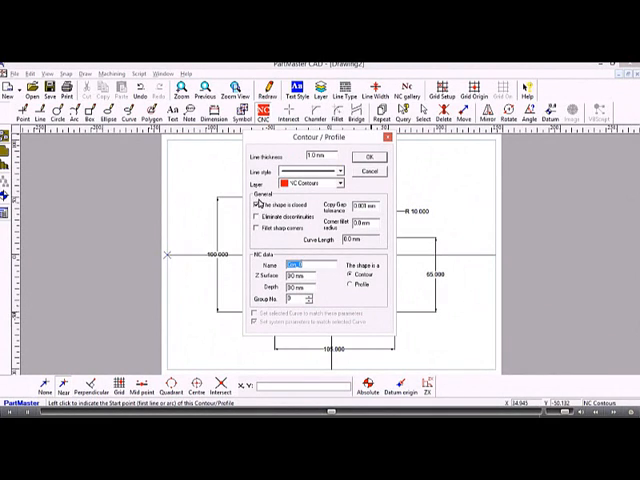
pyautogui.click(254, 204)
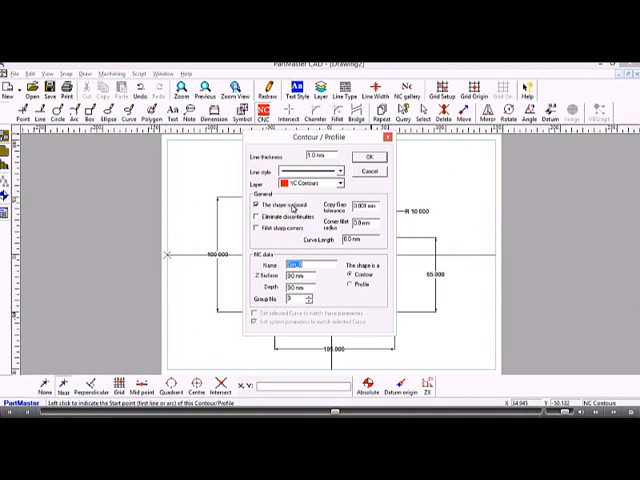
pyautogui.click(256, 206)
pyautogui.write('20')
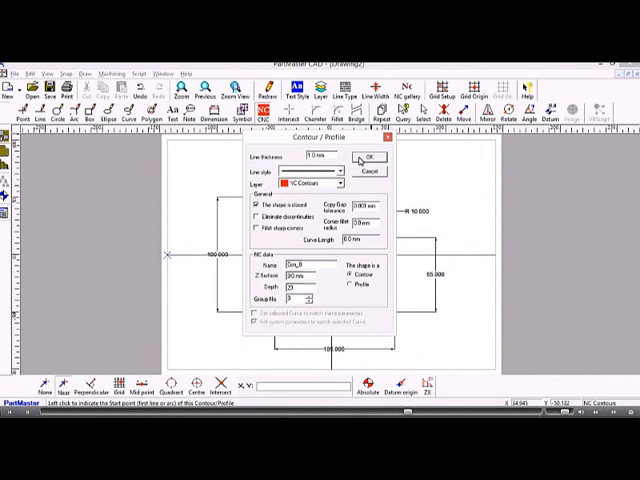
pyautogui.click(372, 158)
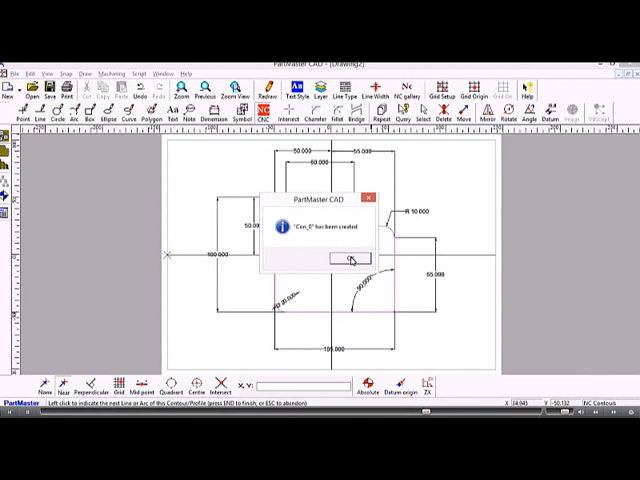
# - Acknowledge the NC-file-created notice to reveal the red contour traced on the part
pyautogui.click(344, 258)
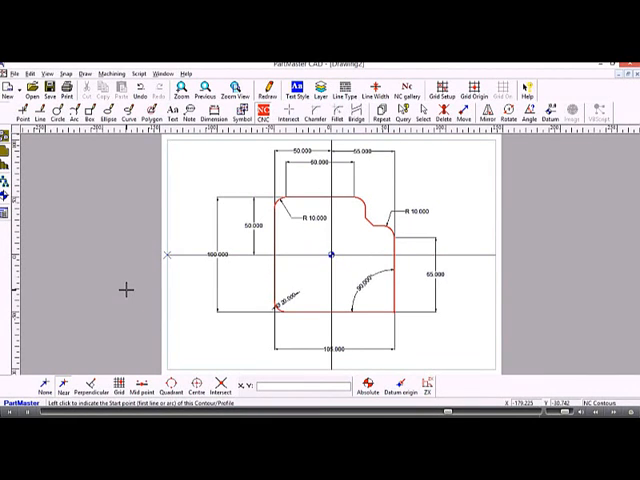
pyautogui.moveTo(118, 288)
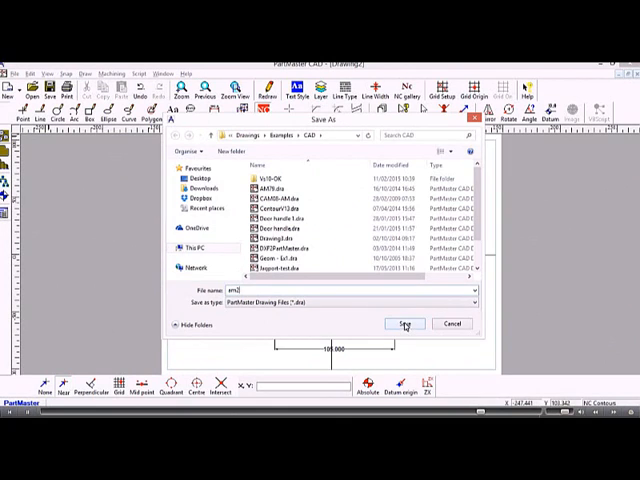
# - Save the drawing with the red milling contour as a new drawing file
pyautogui.click(404, 324)
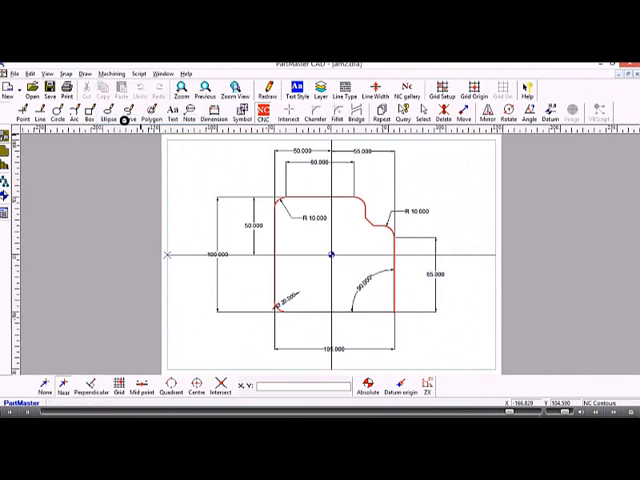
pyautogui.moveTo(124, 118)
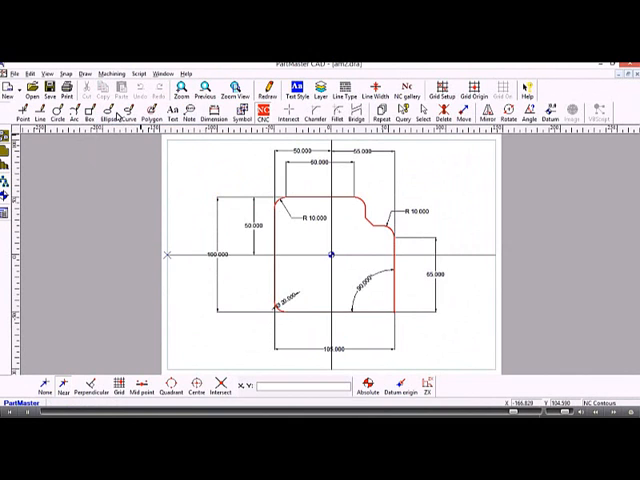